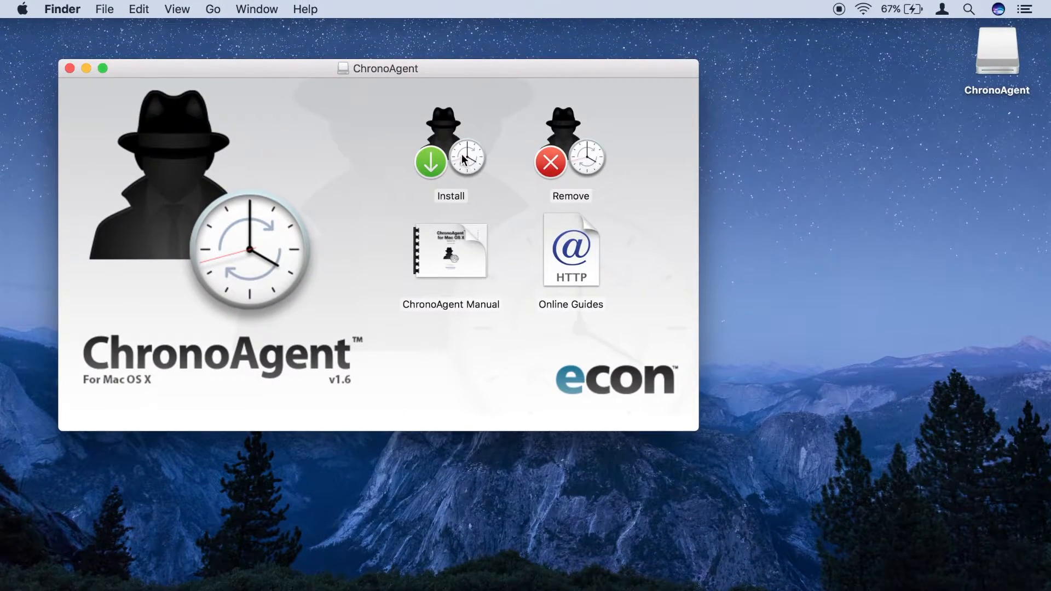
mouse_move(456, 155)
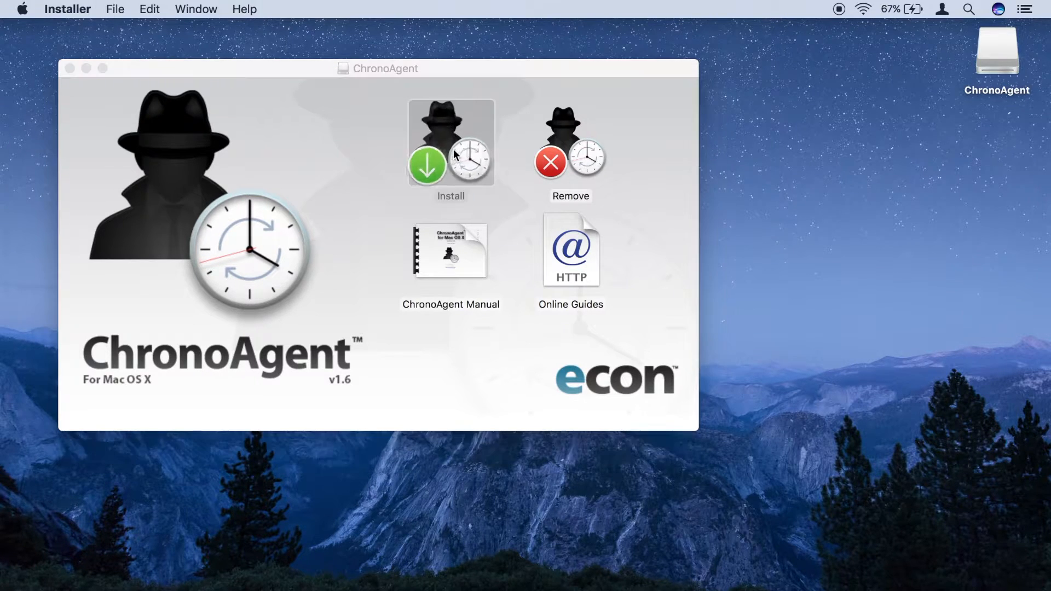
Step: Launch the ChronoAgent installer and step through Introduction, Read Me and License, accepting the agreement
double_click(450, 142)
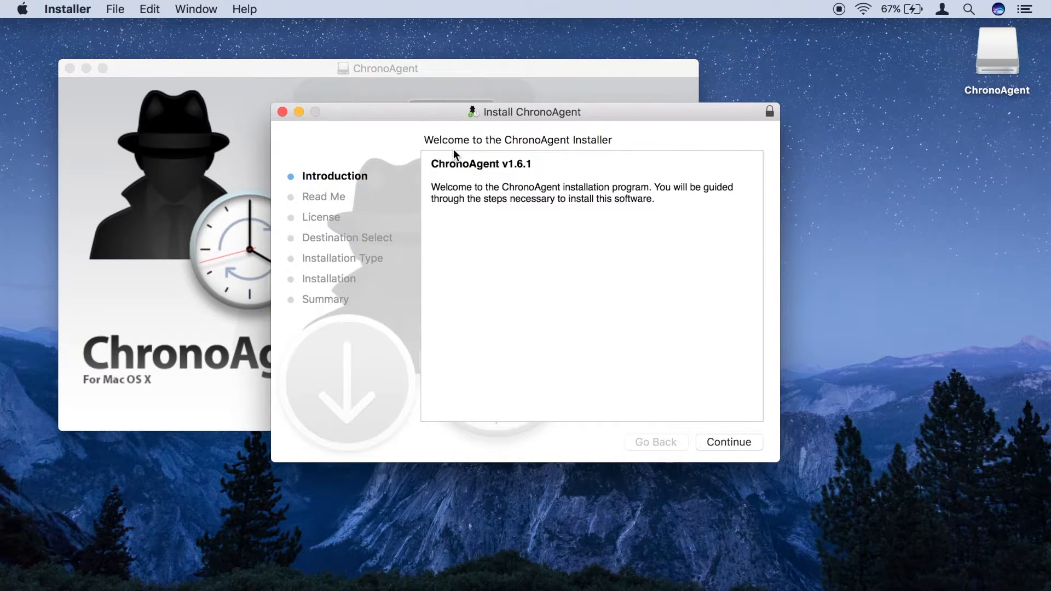
click(729, 441)
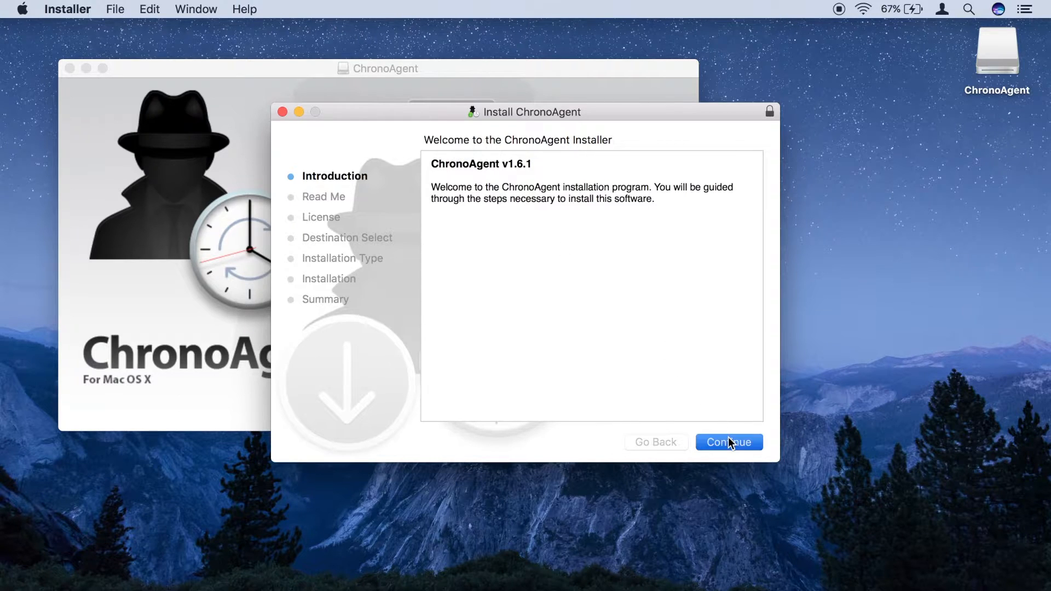
click(730, 442)
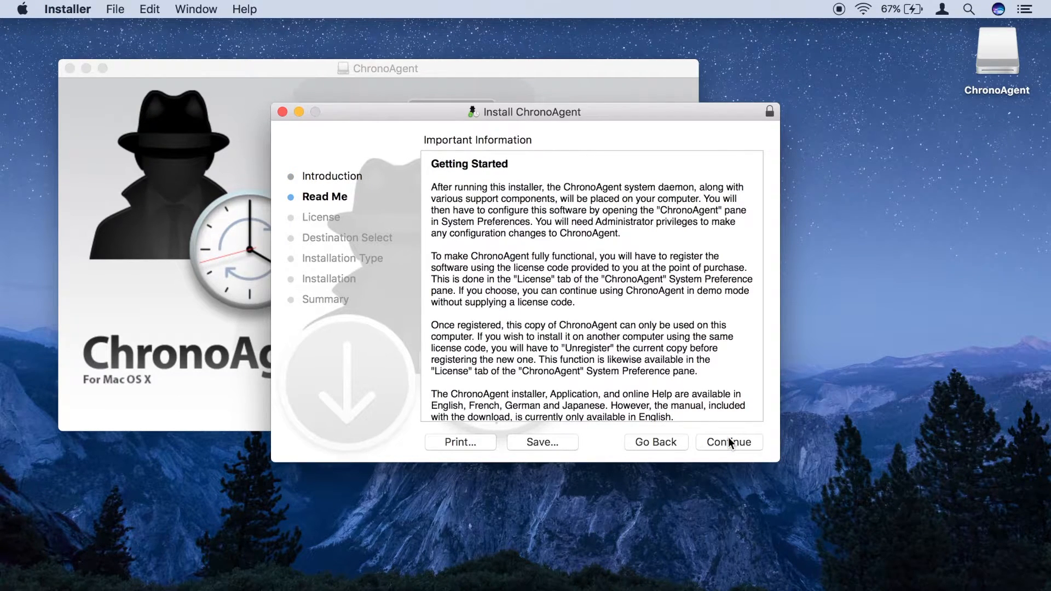
click(729, 442)
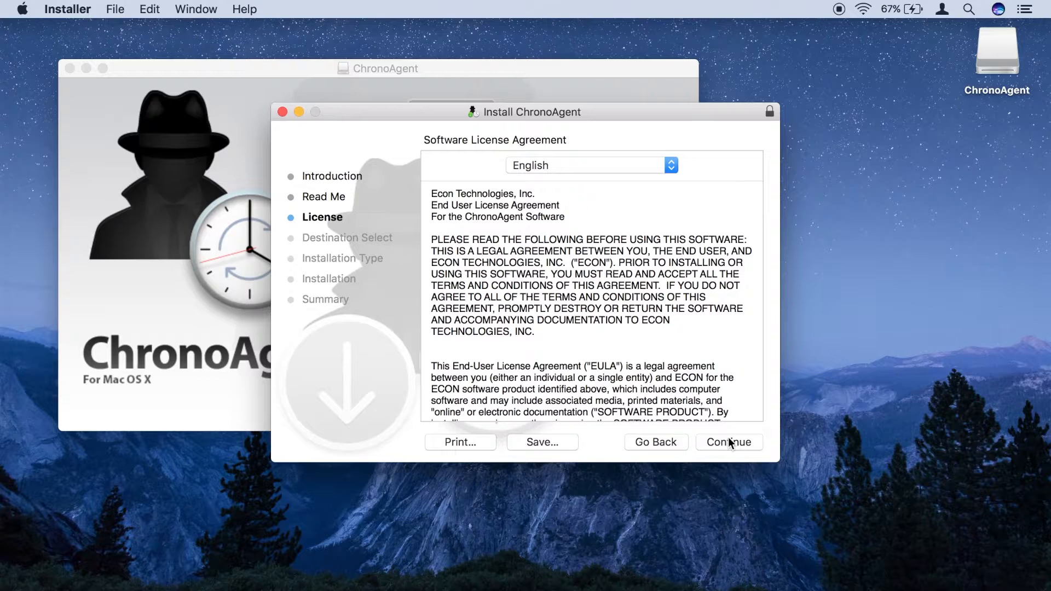
click(729, 442)
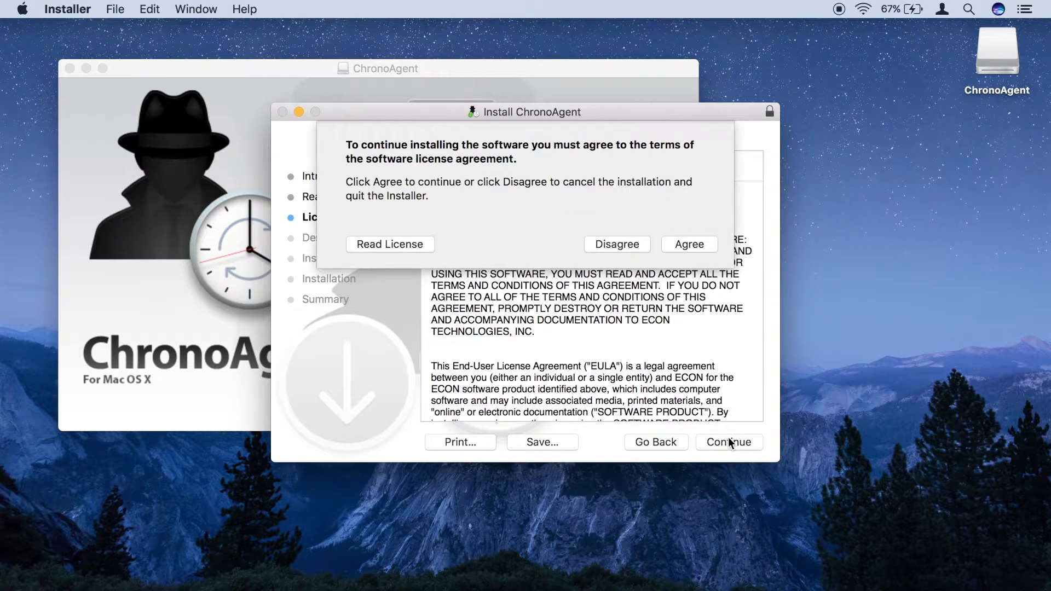
click(688, 245)
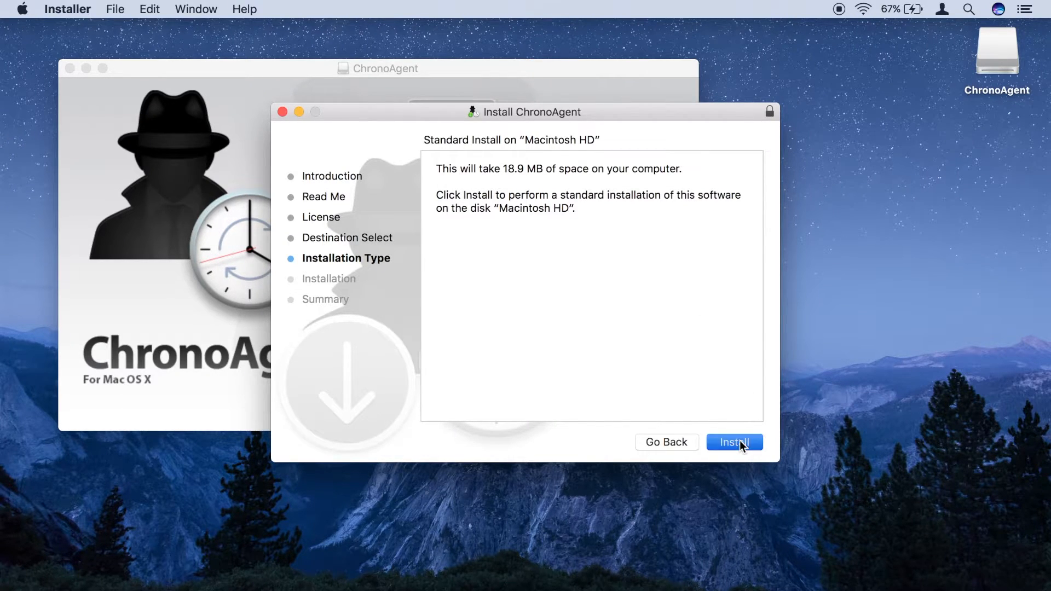
Step: Run the standard installation on Macintosh HD, authorising it with the admin password
click(735, 442)
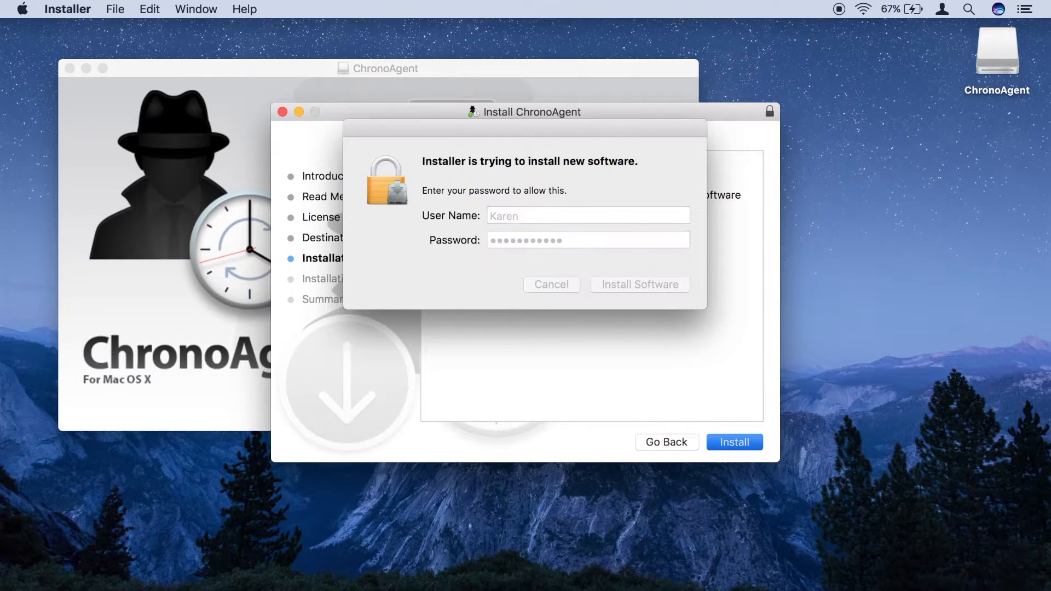
click(639, 285)
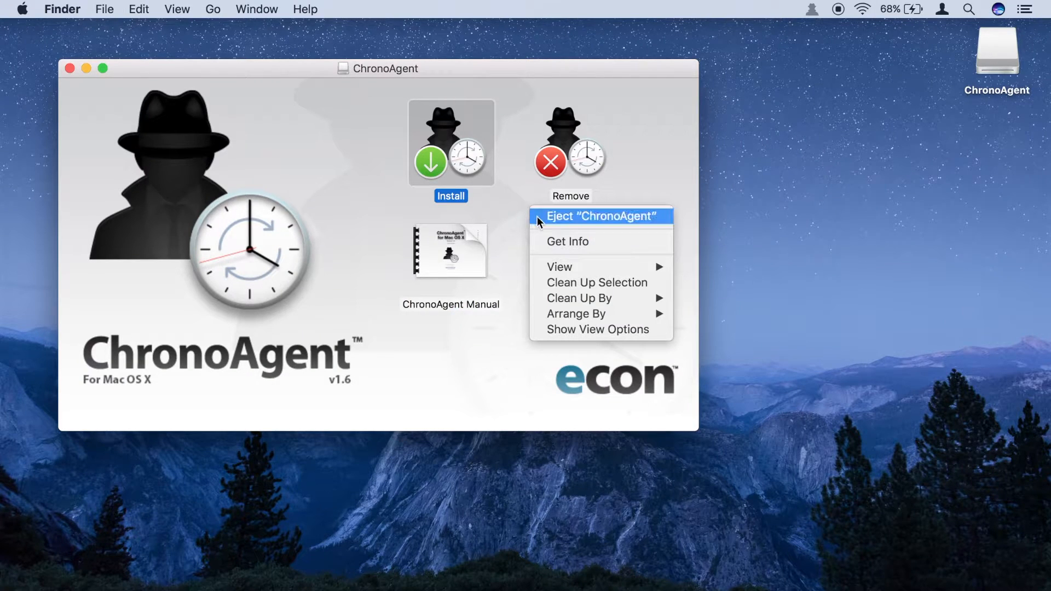
Step: Eject the ChronoAgent disk so its window and desktop icon disappear
click(600, 216)
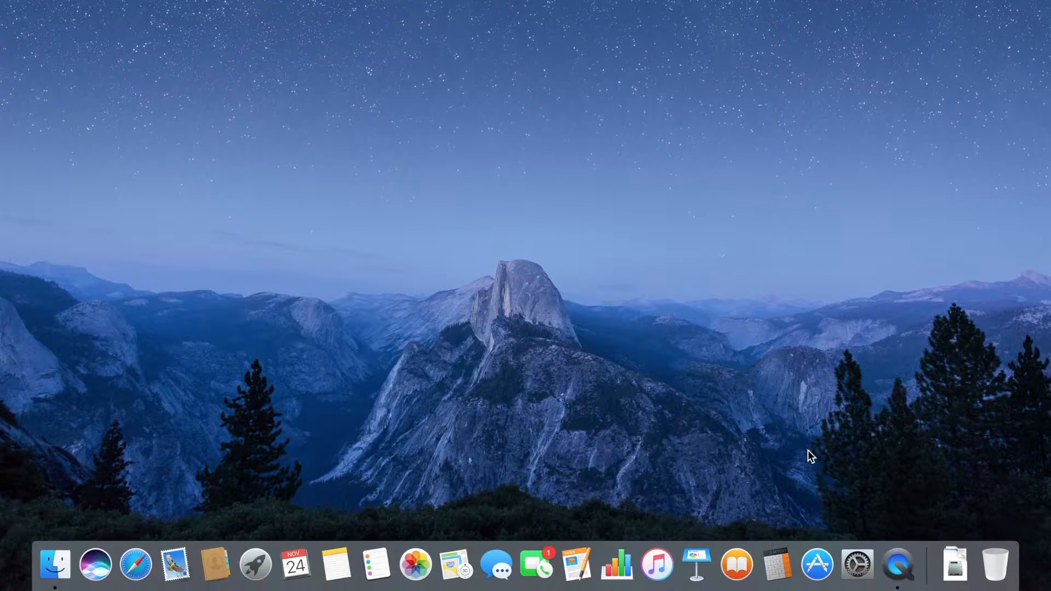
mouse_move(857, 567)
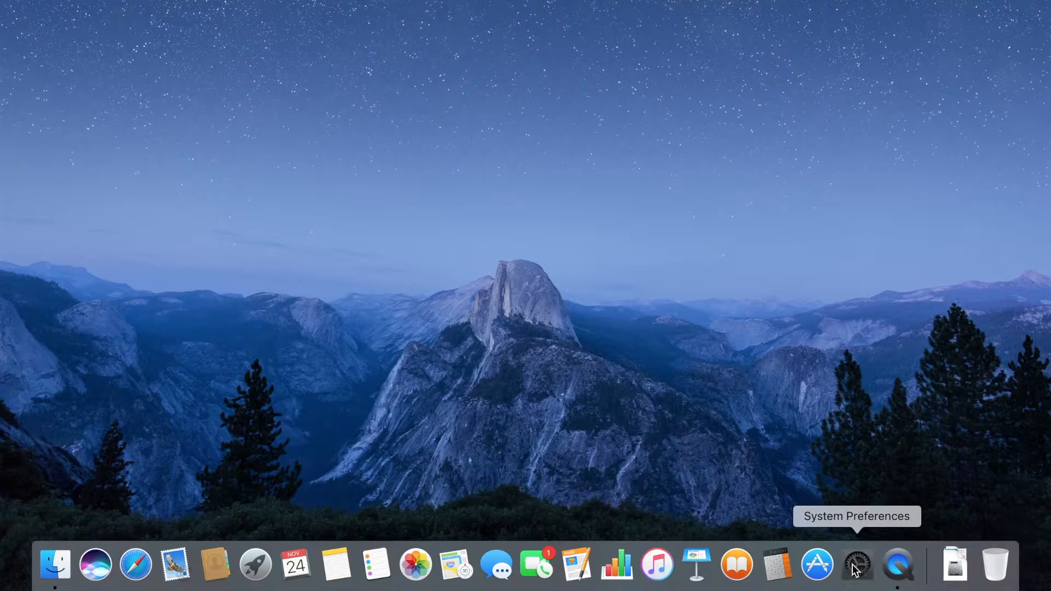
Step: Reach the ChronoAgent pane in System Preferences and unlock it with the admin password
click(856, 565)
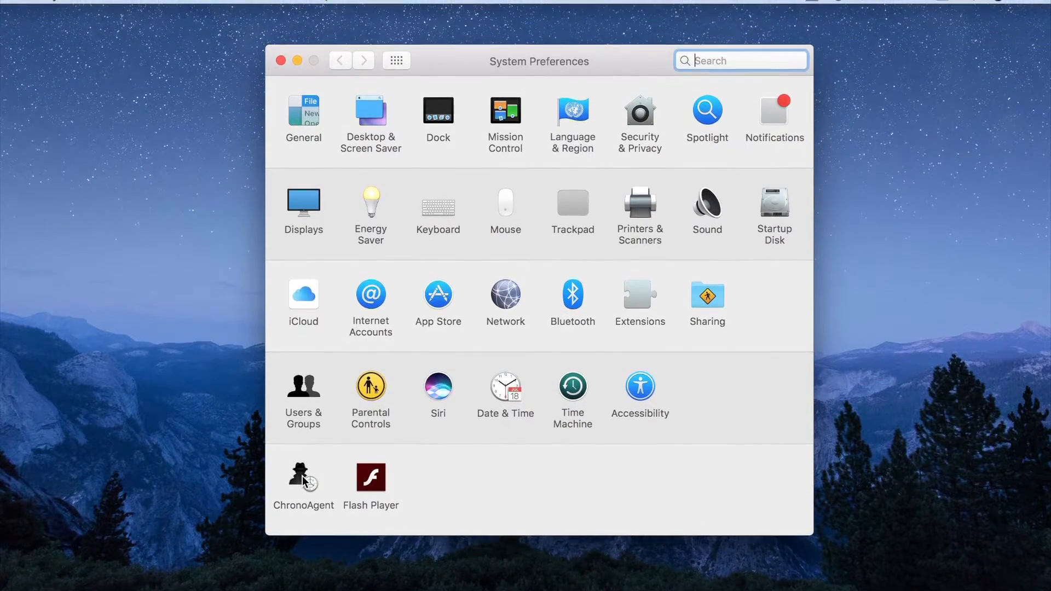
click(302, 474)
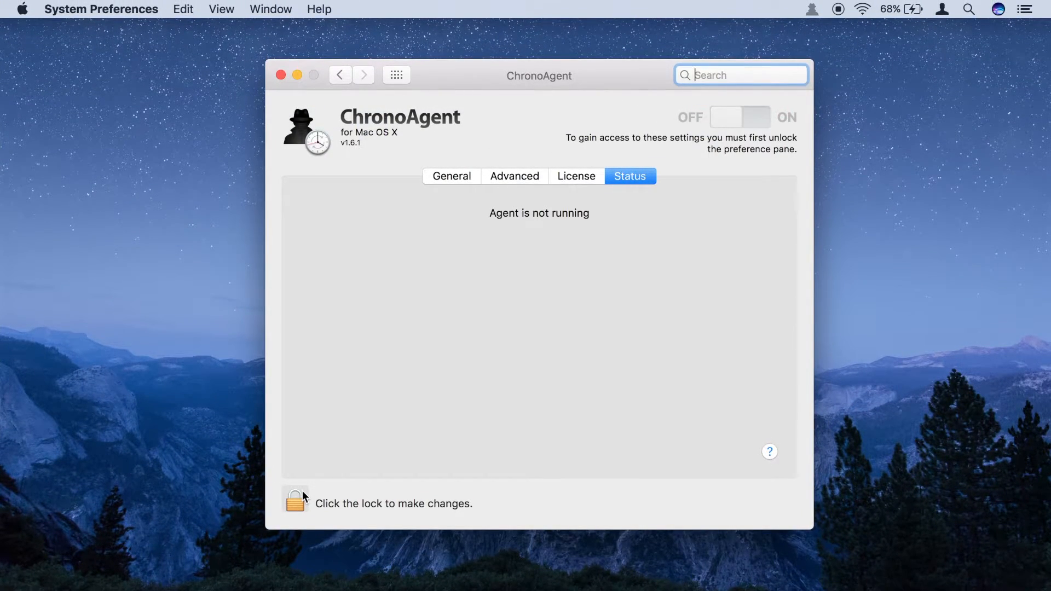
click(296, 503)
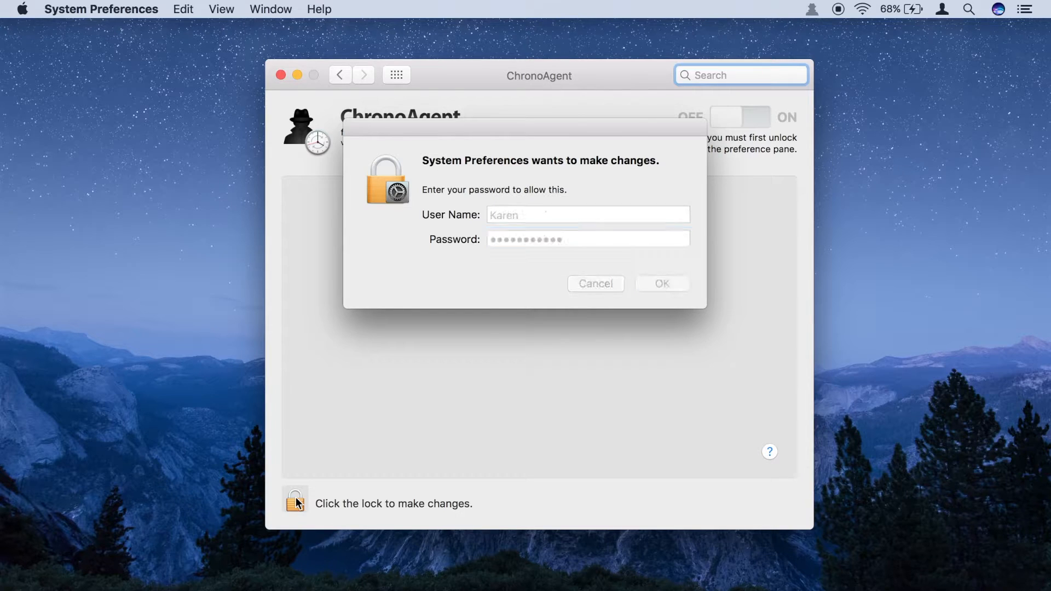
click(662, 284)
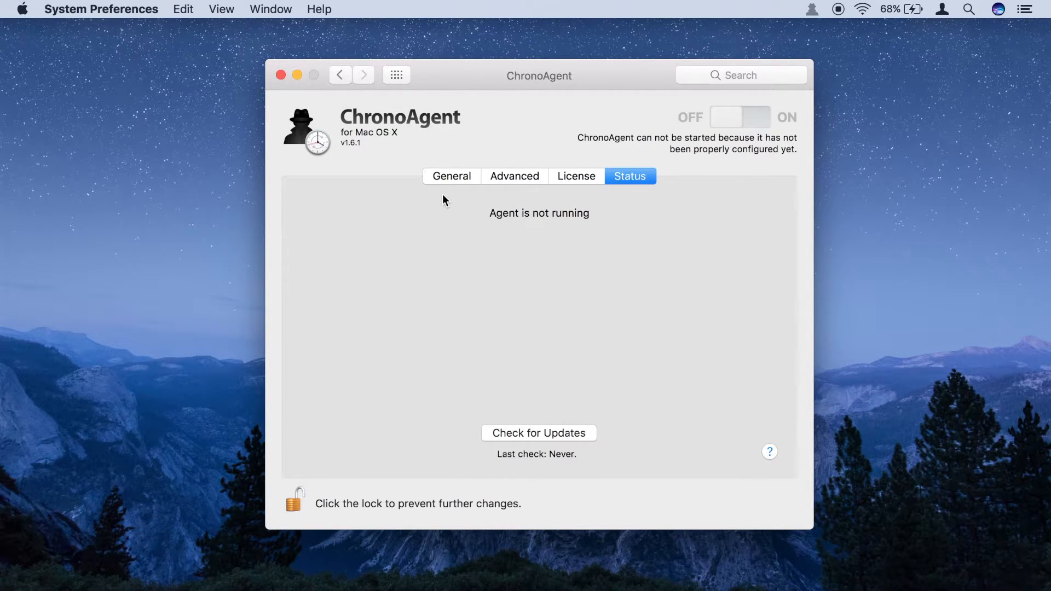
click(451, 176)
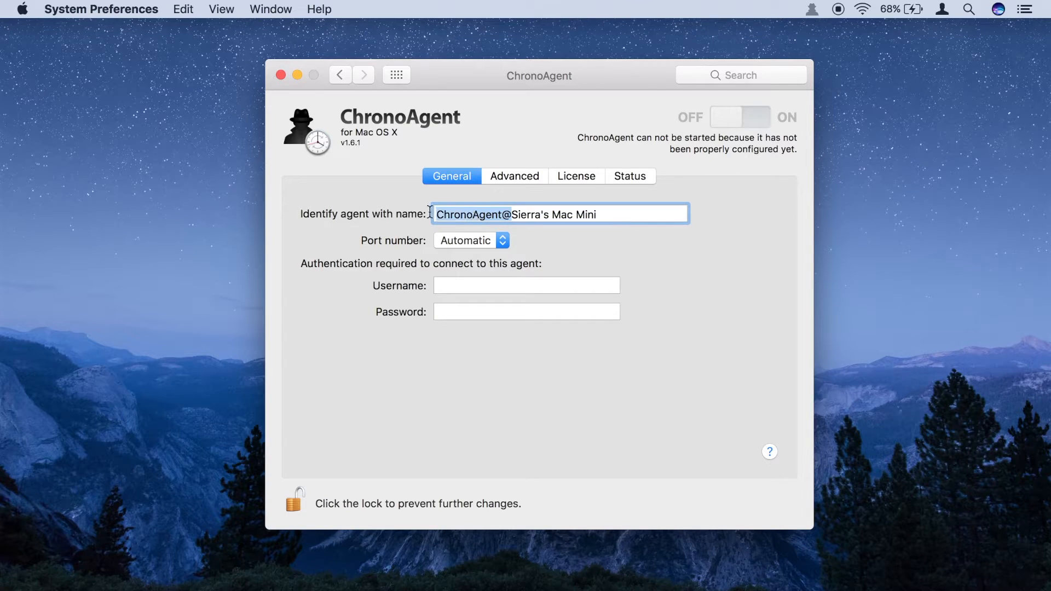
text(Sierra's Mac Mini)
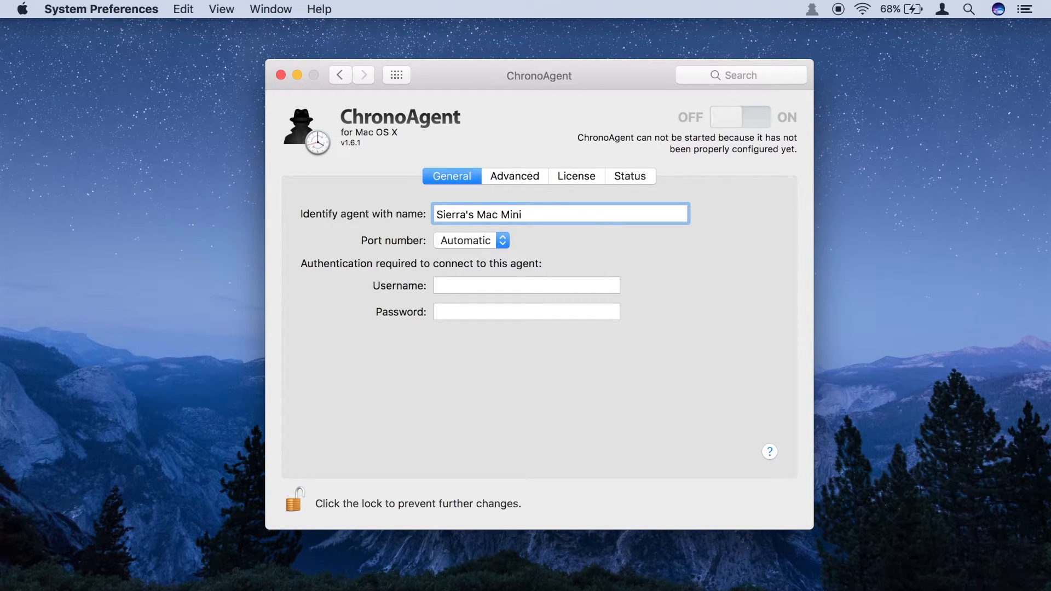
click(527, 285)
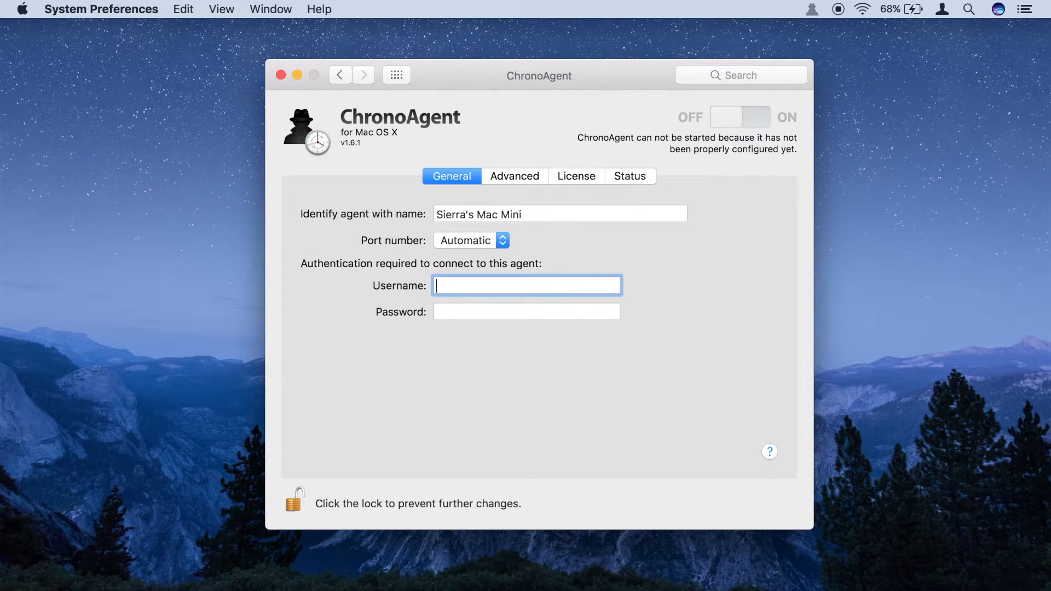
text(CAUser)
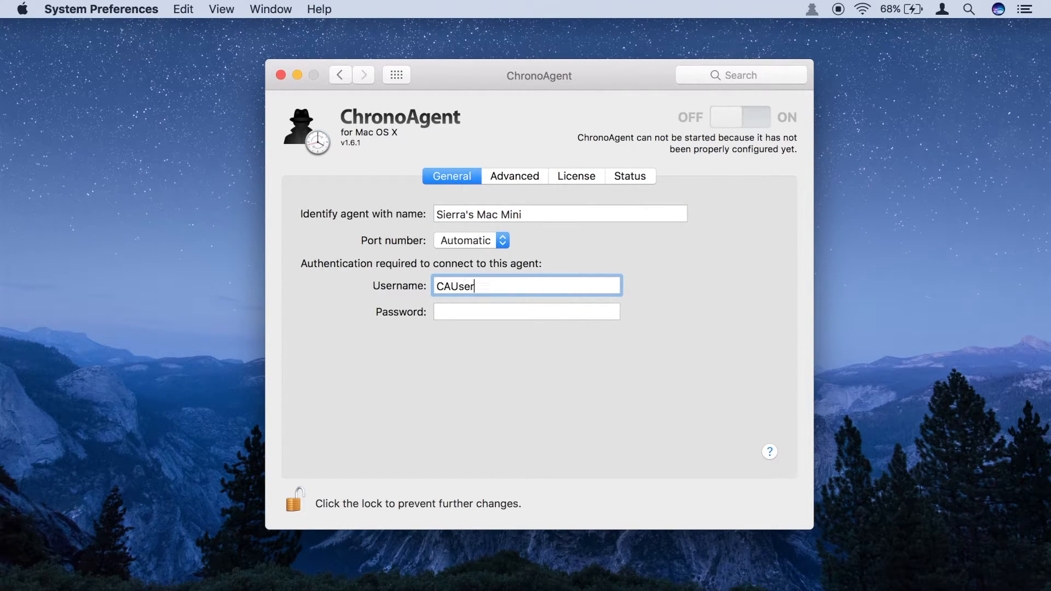
click(526, 311)
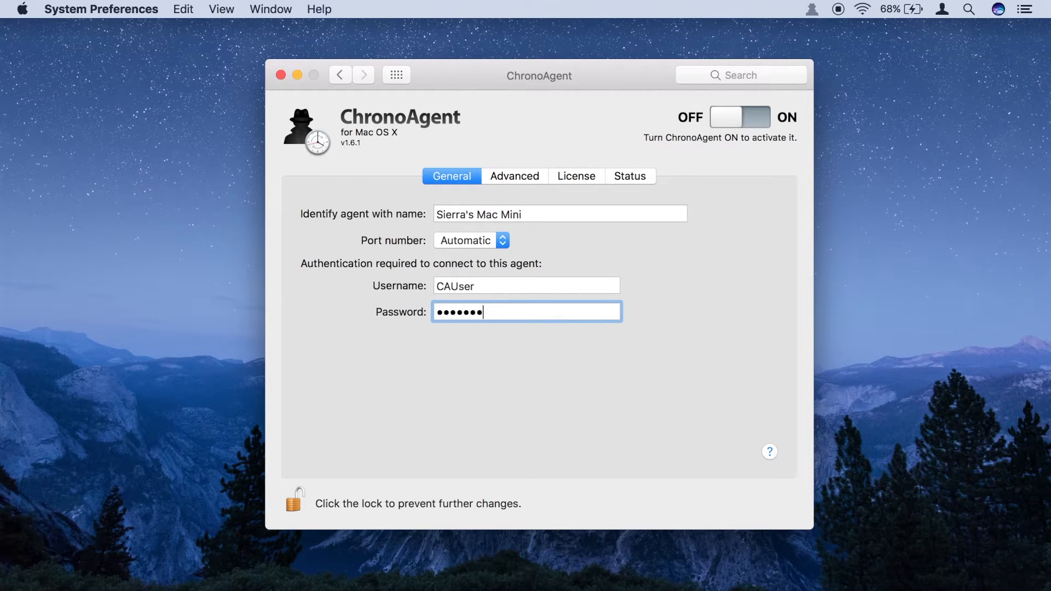
text(•)
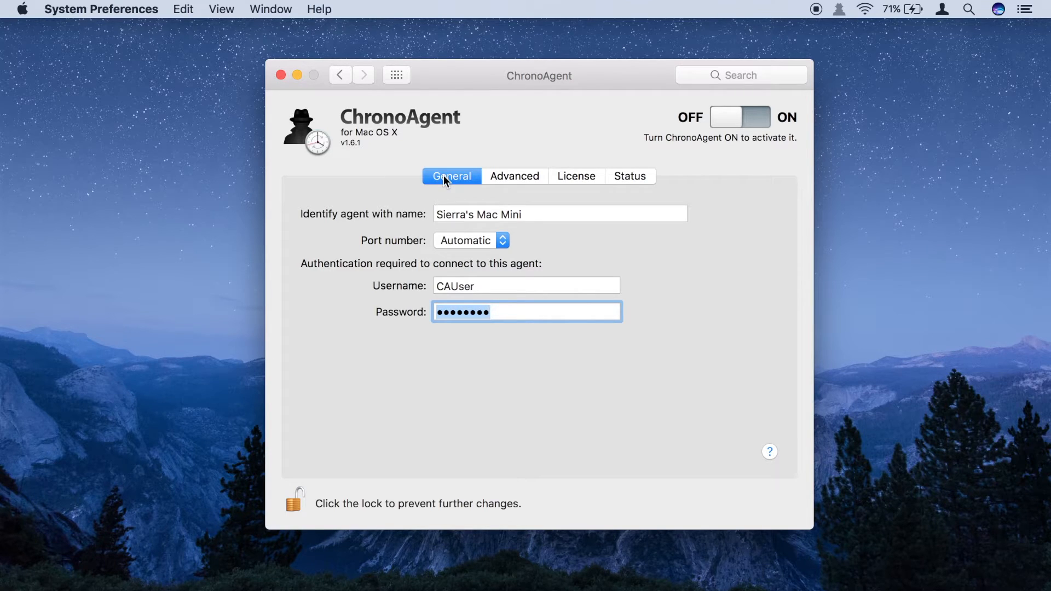
mouse_move(471, 185)
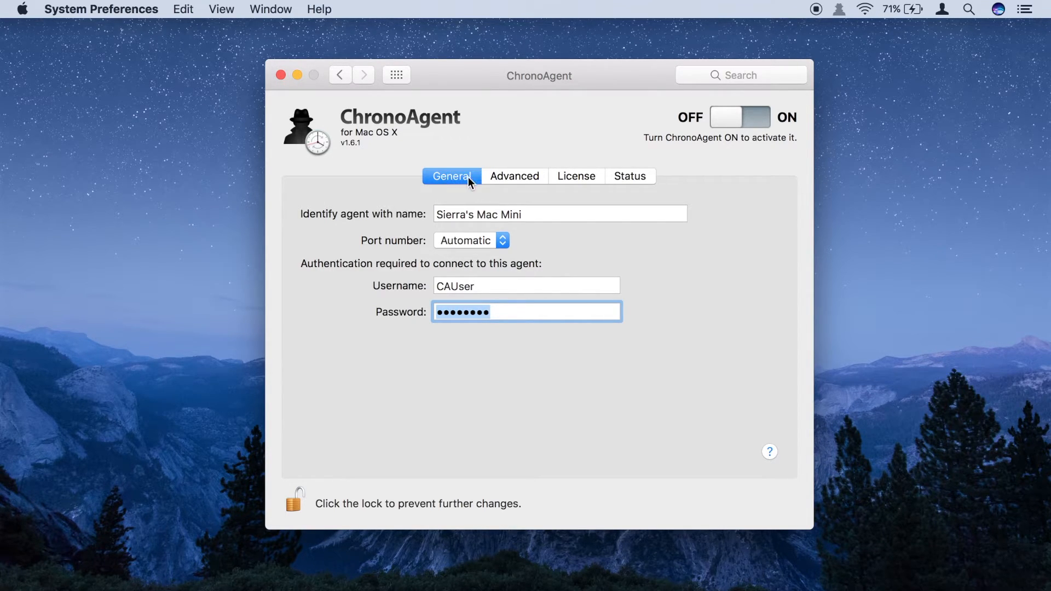
mouse_move(585, 185)
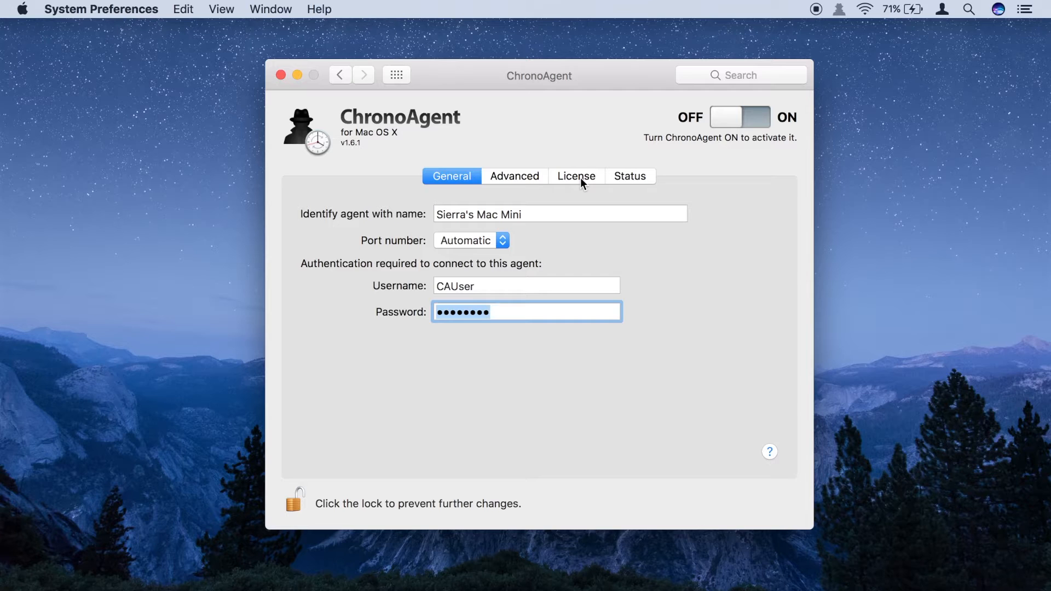
Step: Register ChronoAgent with a license key from the License settings
click(576, 175)
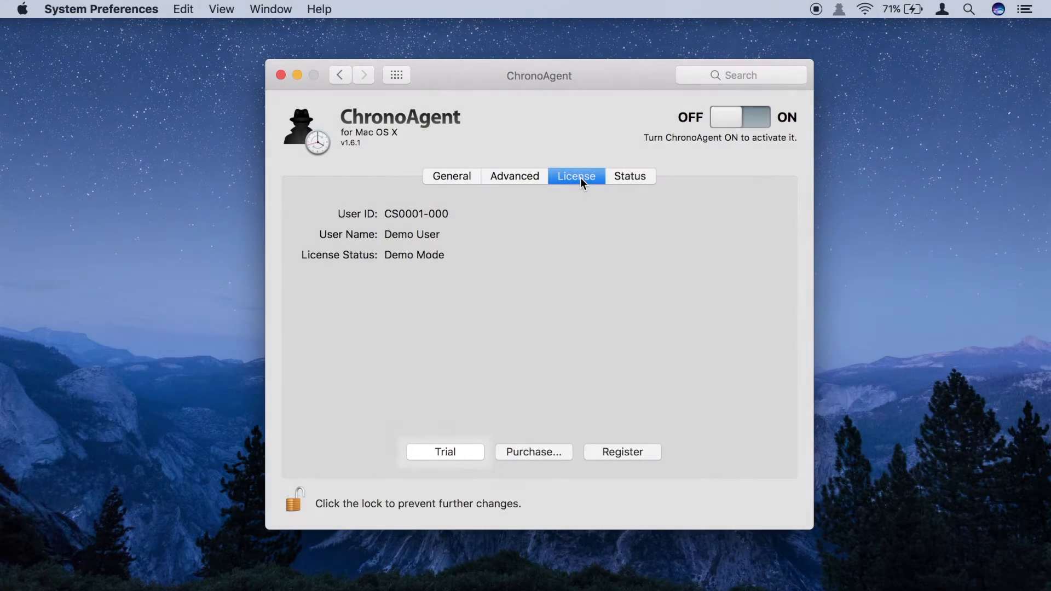
mouse_move(556, 326)
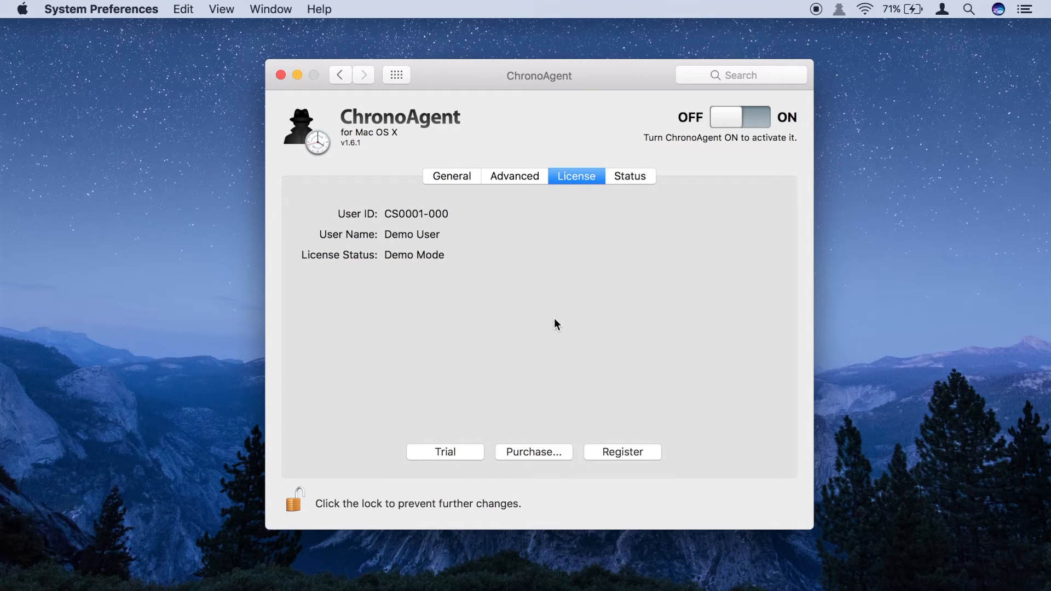
click(621, 451)
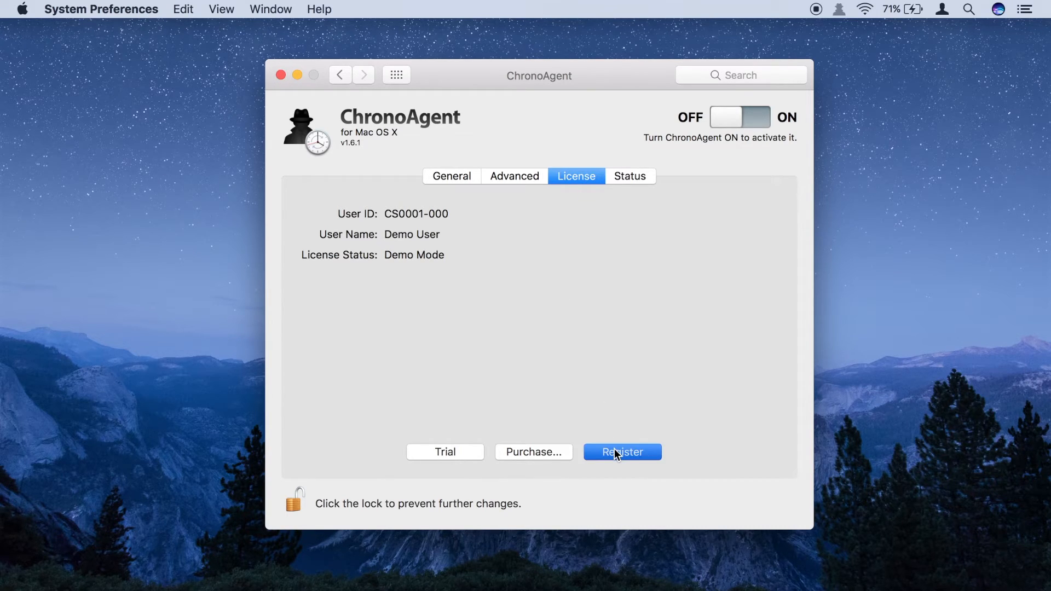
click(622, 453)
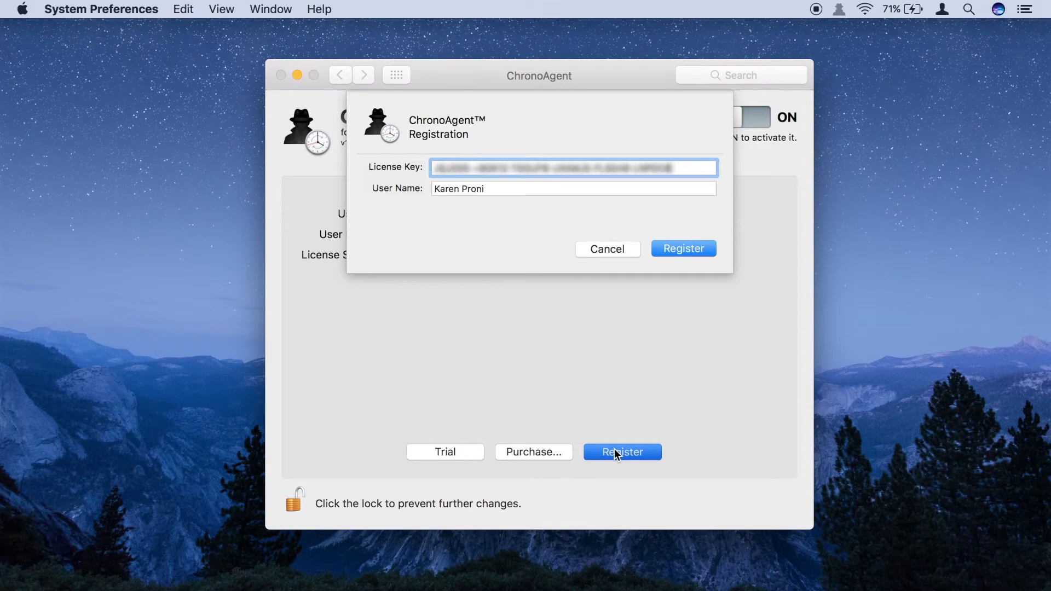
click(683, 247)
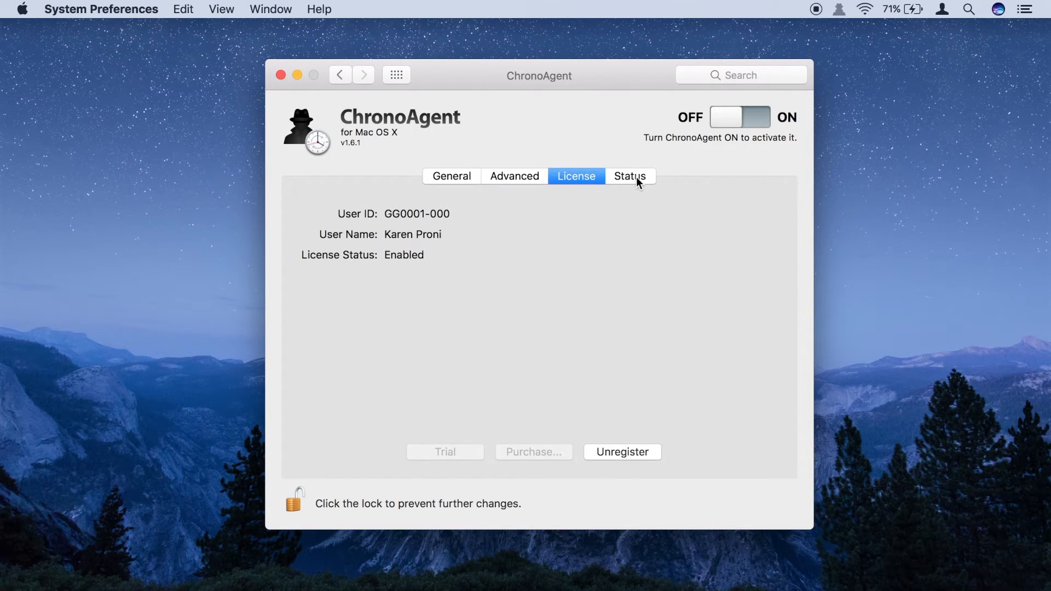
Step: Switch the agent ON under Status so it reports running on port 49233
click(630, 175)
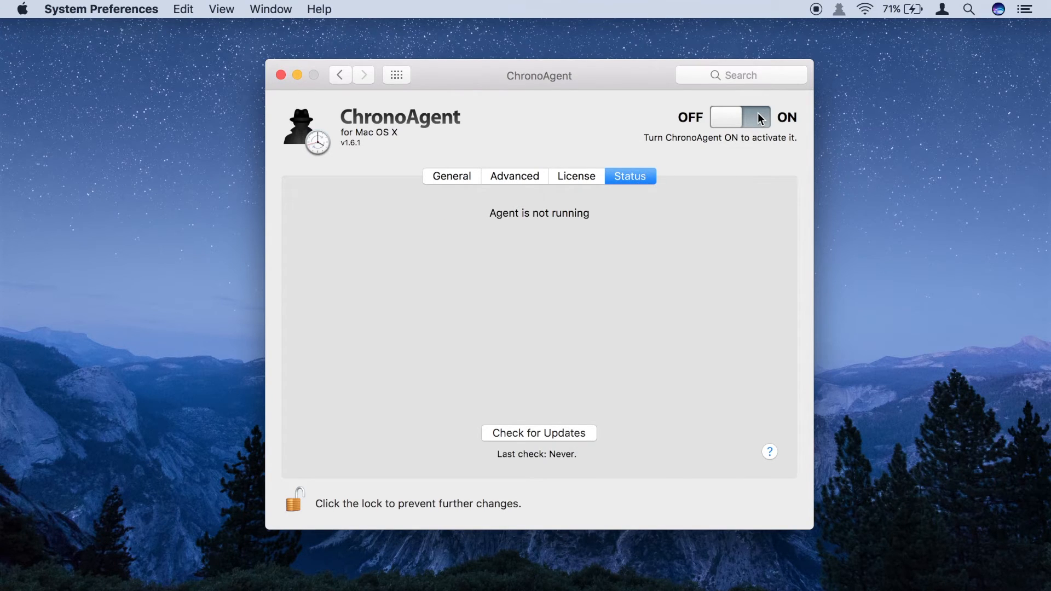
click(740, 117)
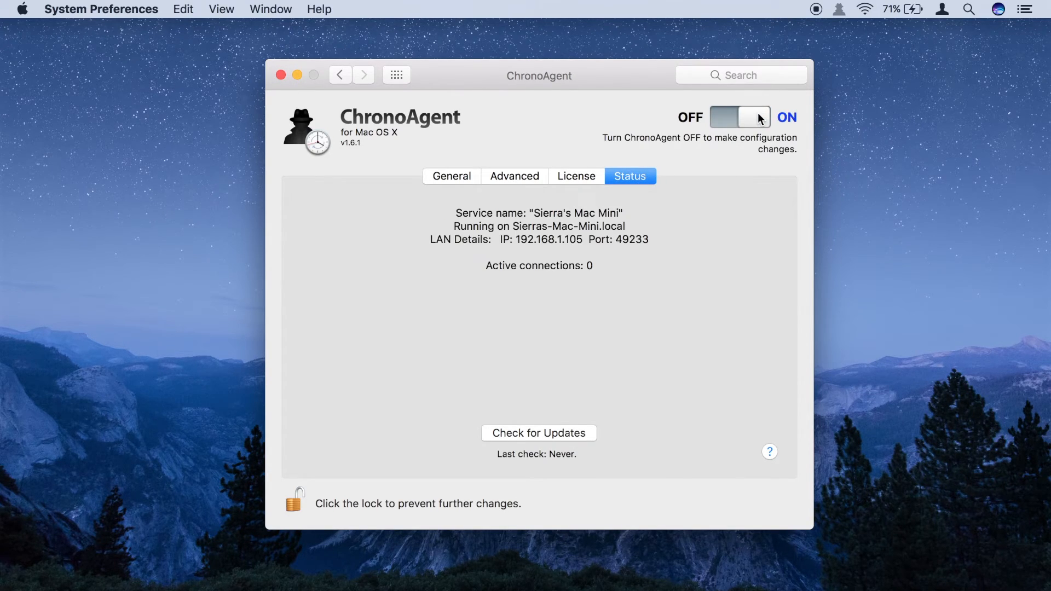